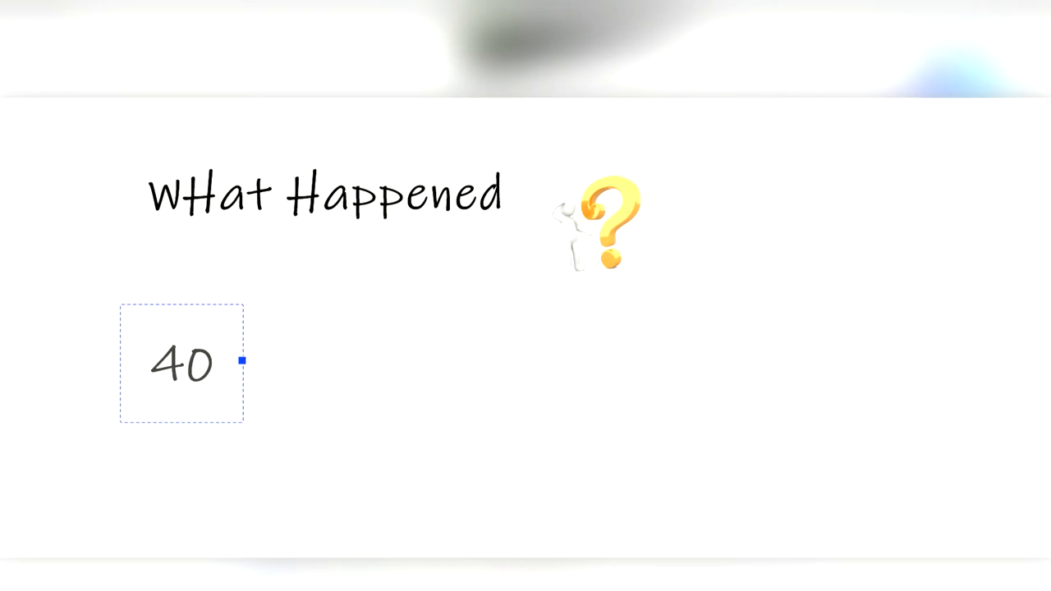
type(",000")
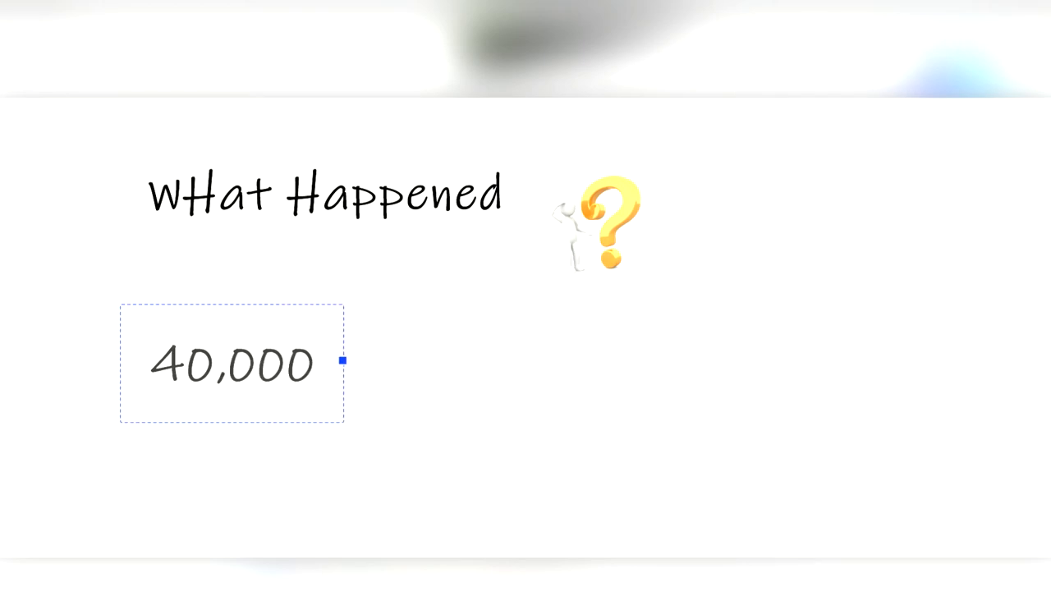